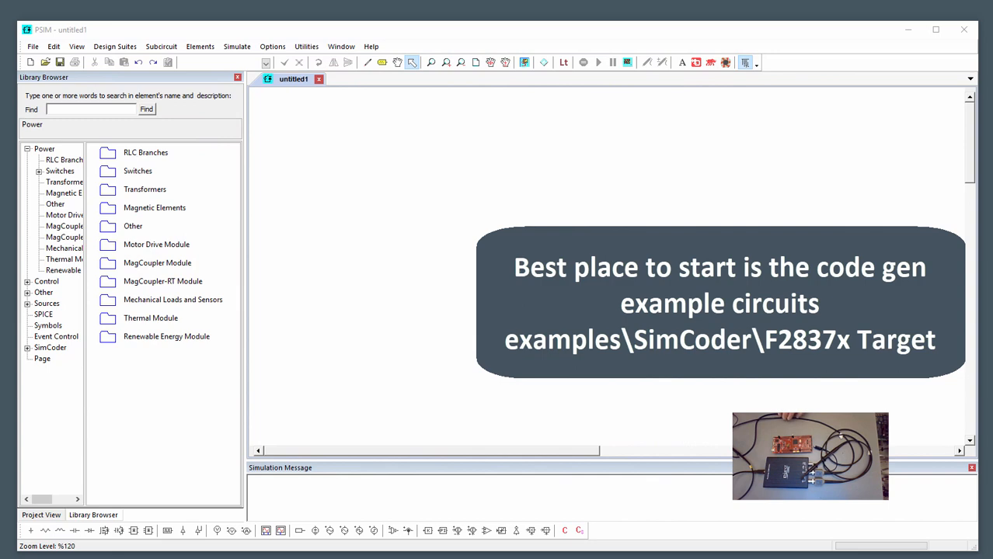
# Step: Open the File > Open browser to reach PSIM's examples folder
pyautogui.click(42, 60)
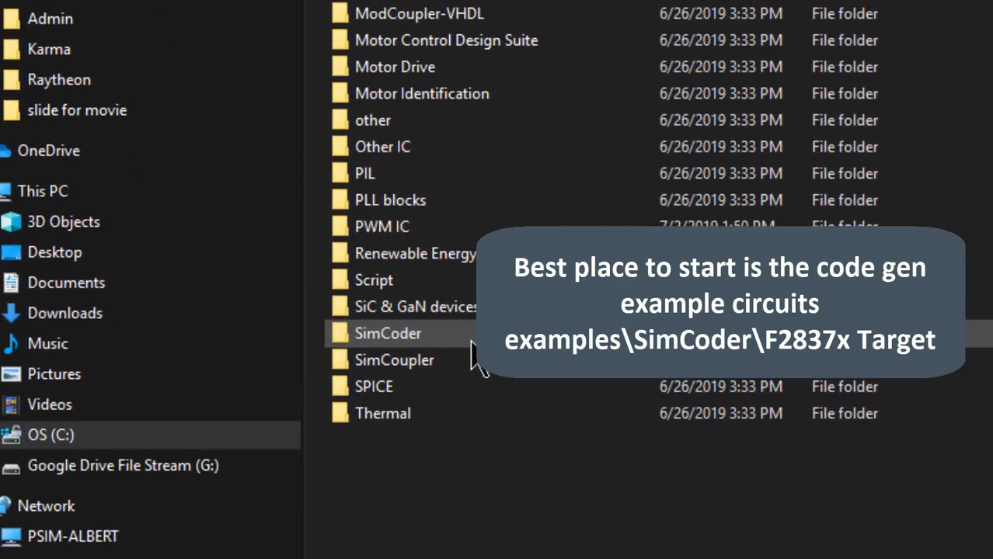
# Step: Open '1-ph PWM With DC input.psimsch' from SimCoder > F2837x Target > 1-ph PWM
pyautogui.doubleClick(386, 334)
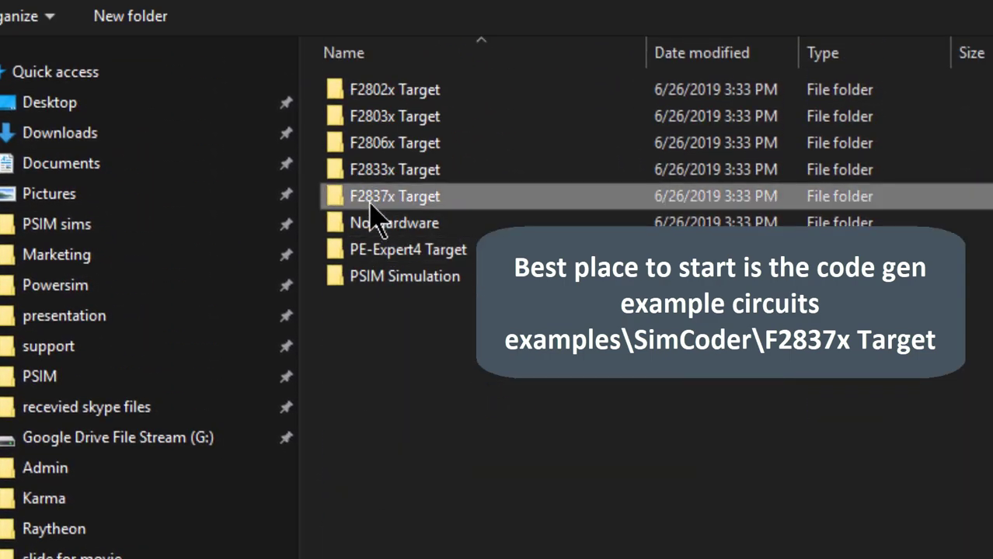
pyautogui.doubleClick(394, 196)
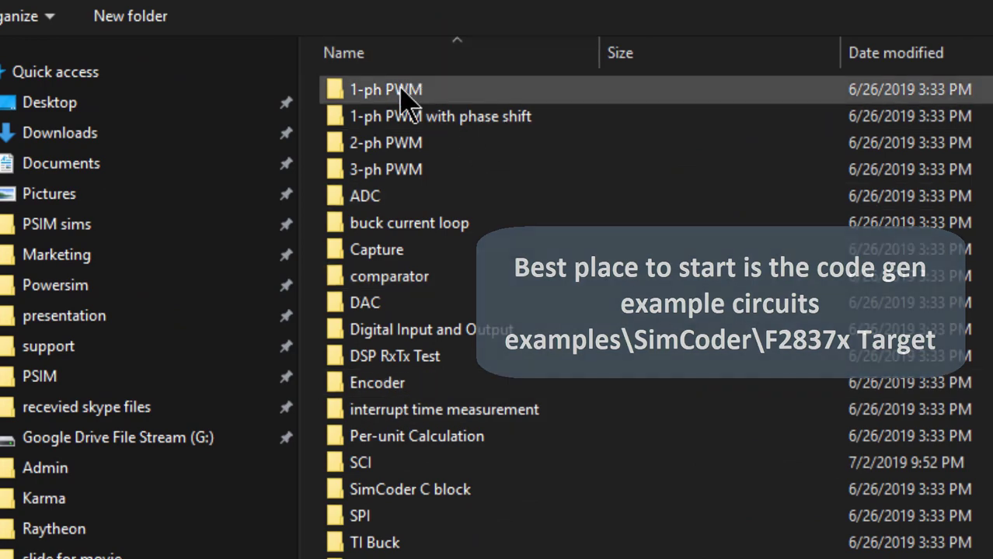
pyautogui.doubleClick(385, 89)
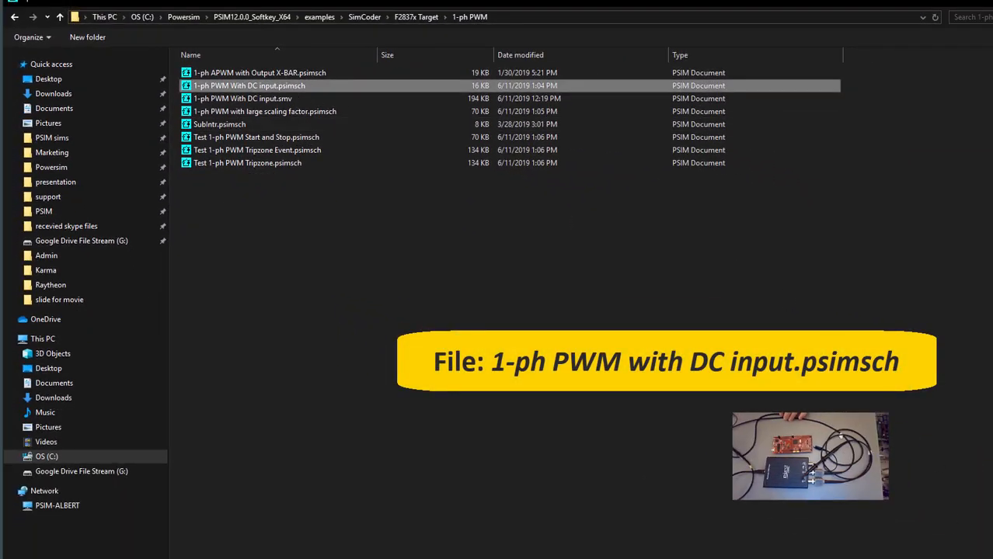
pyautogui.doubleClick(249, 85)
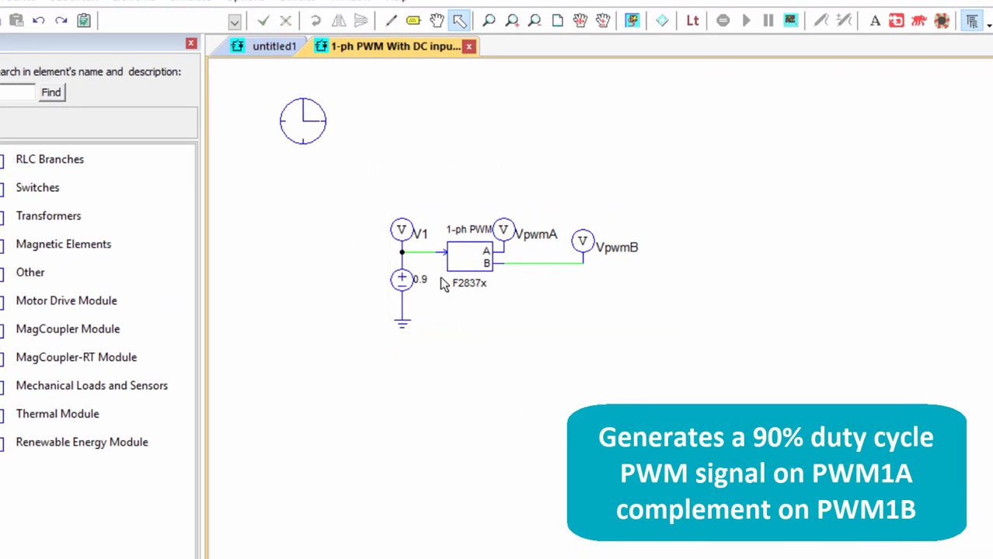
# Step: Run the simulation and view the VpwmA PWM waveform in Simview
pyautogui.click(741, 21)
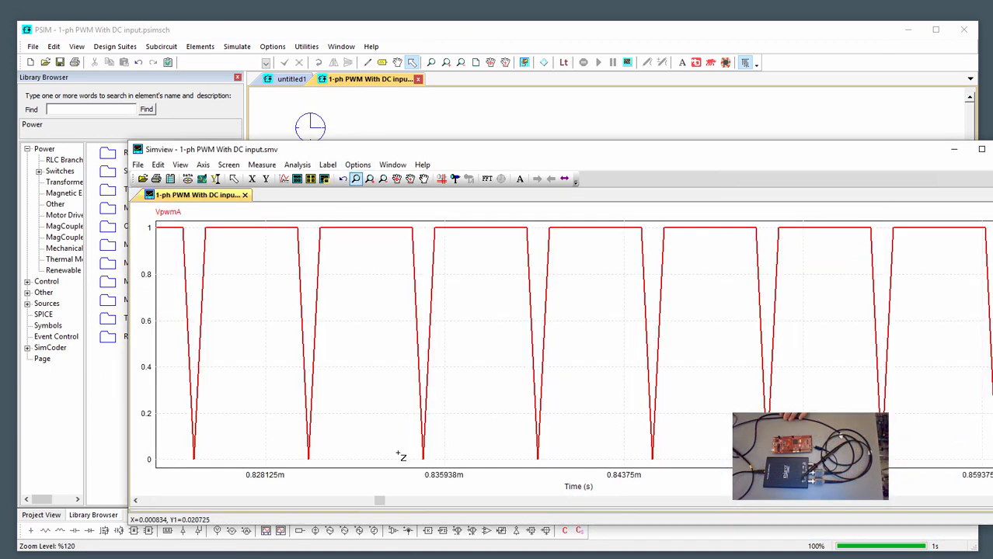
pyautogui.moveTo(526, 515)
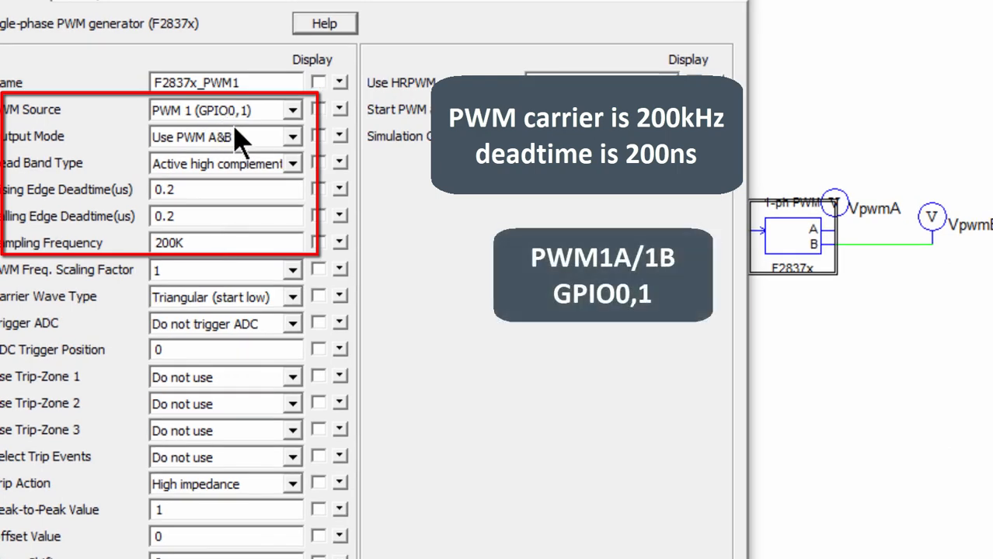
pyautogui.moveTo(268, 136)
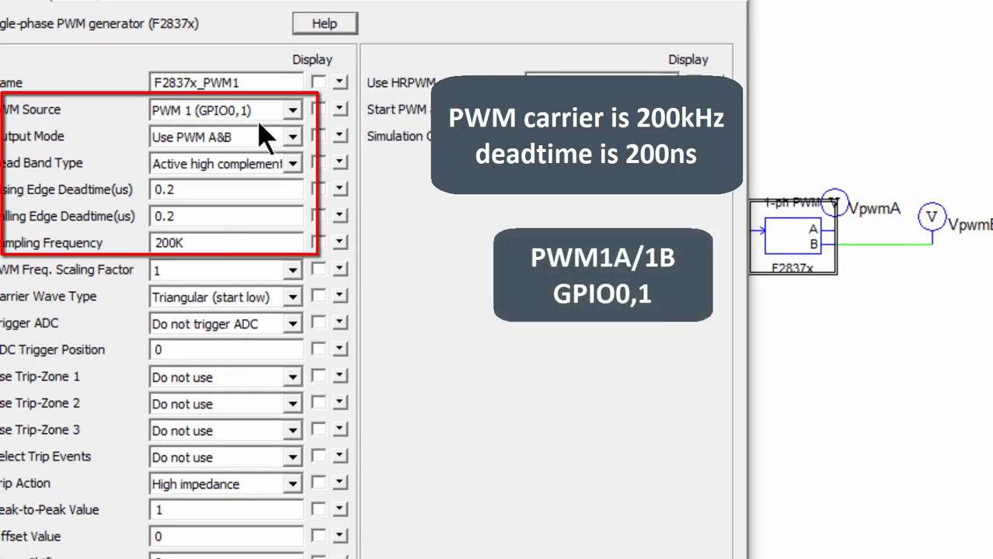